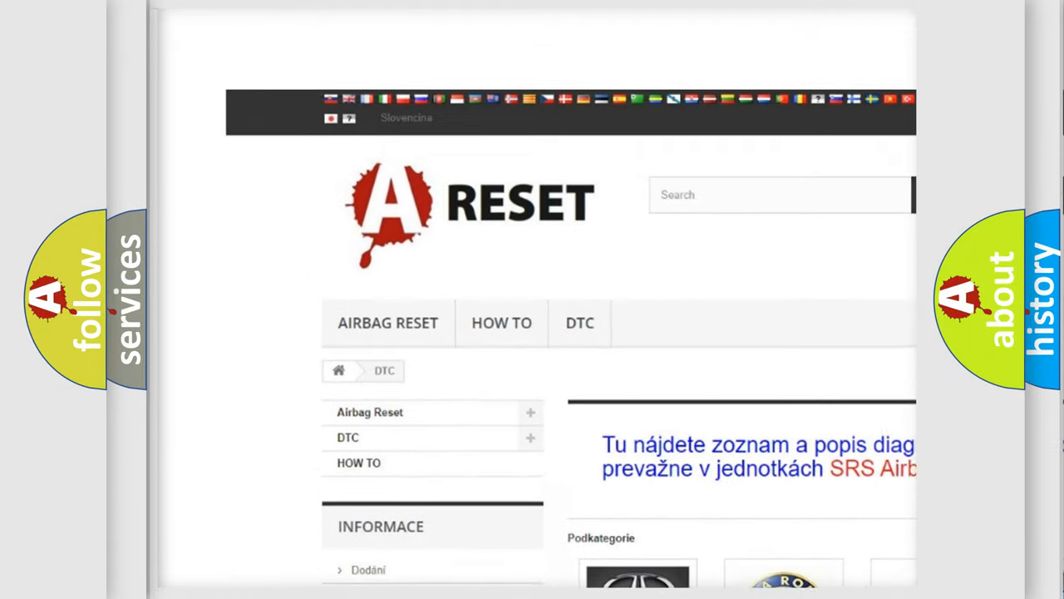
- Open the ALFA ROMEO DTC page and scroll through its B-series code subcategories
scroll("down", 3)
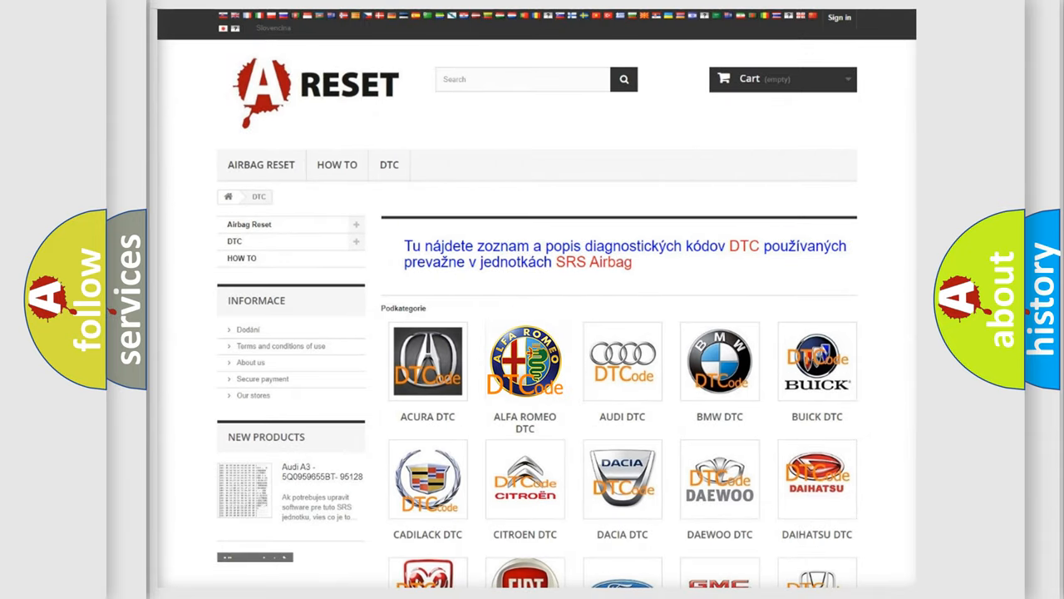
left_click(525, 361)
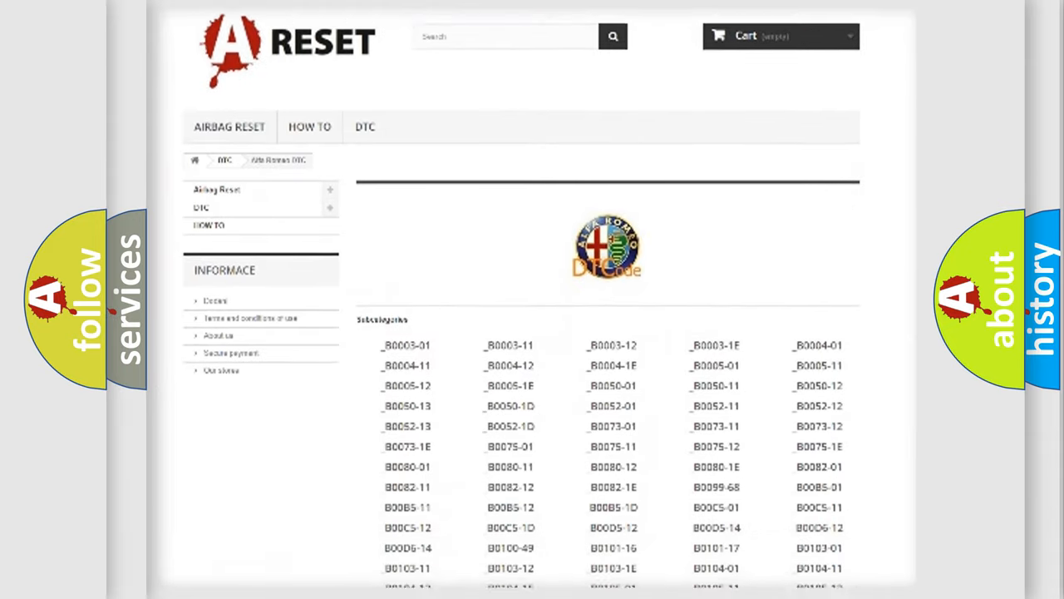
scroll("down", 3)
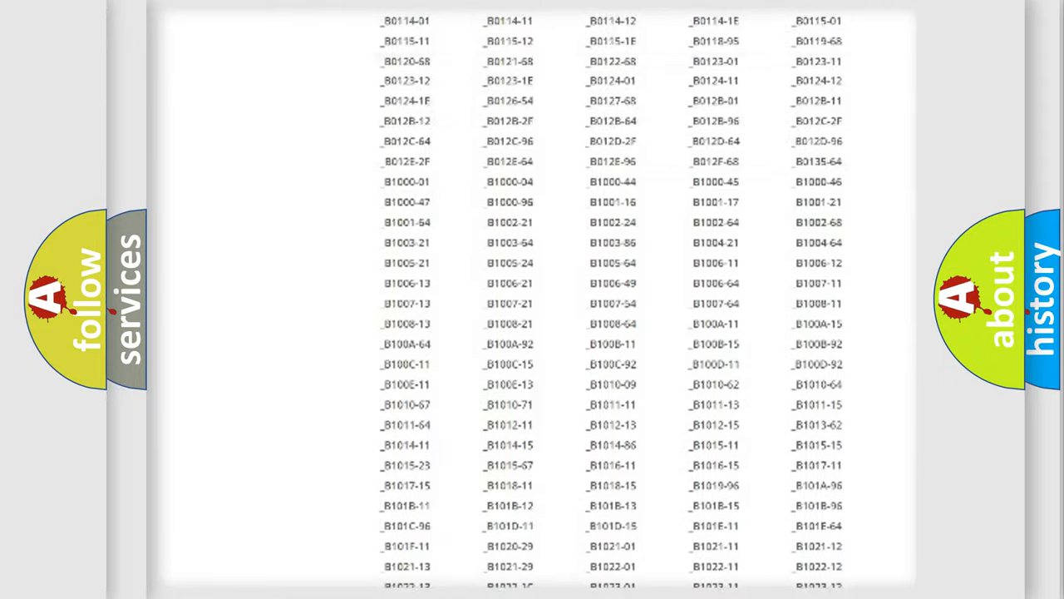
scroll("up", 3)
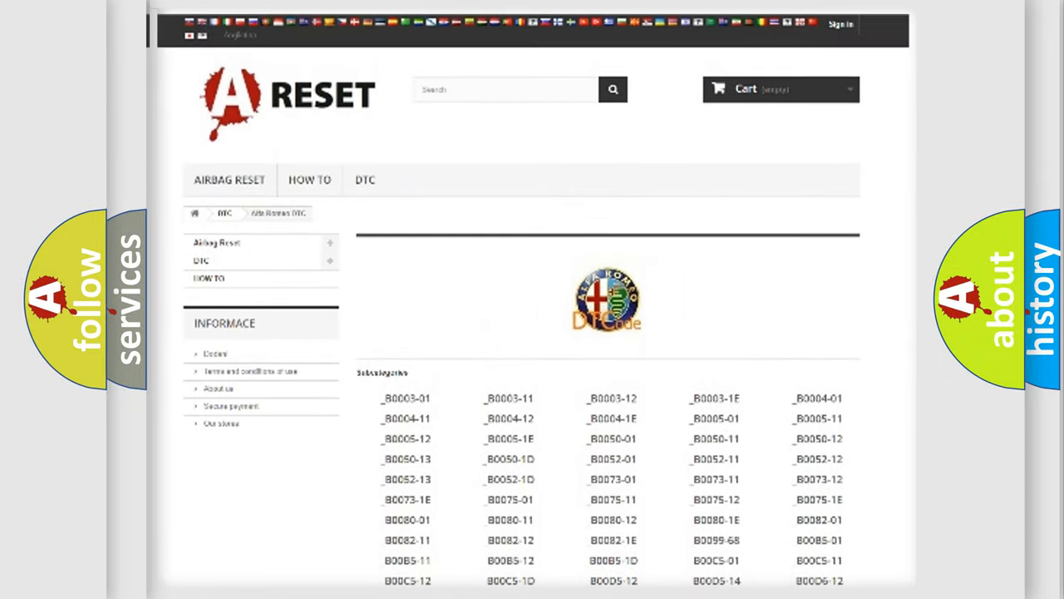